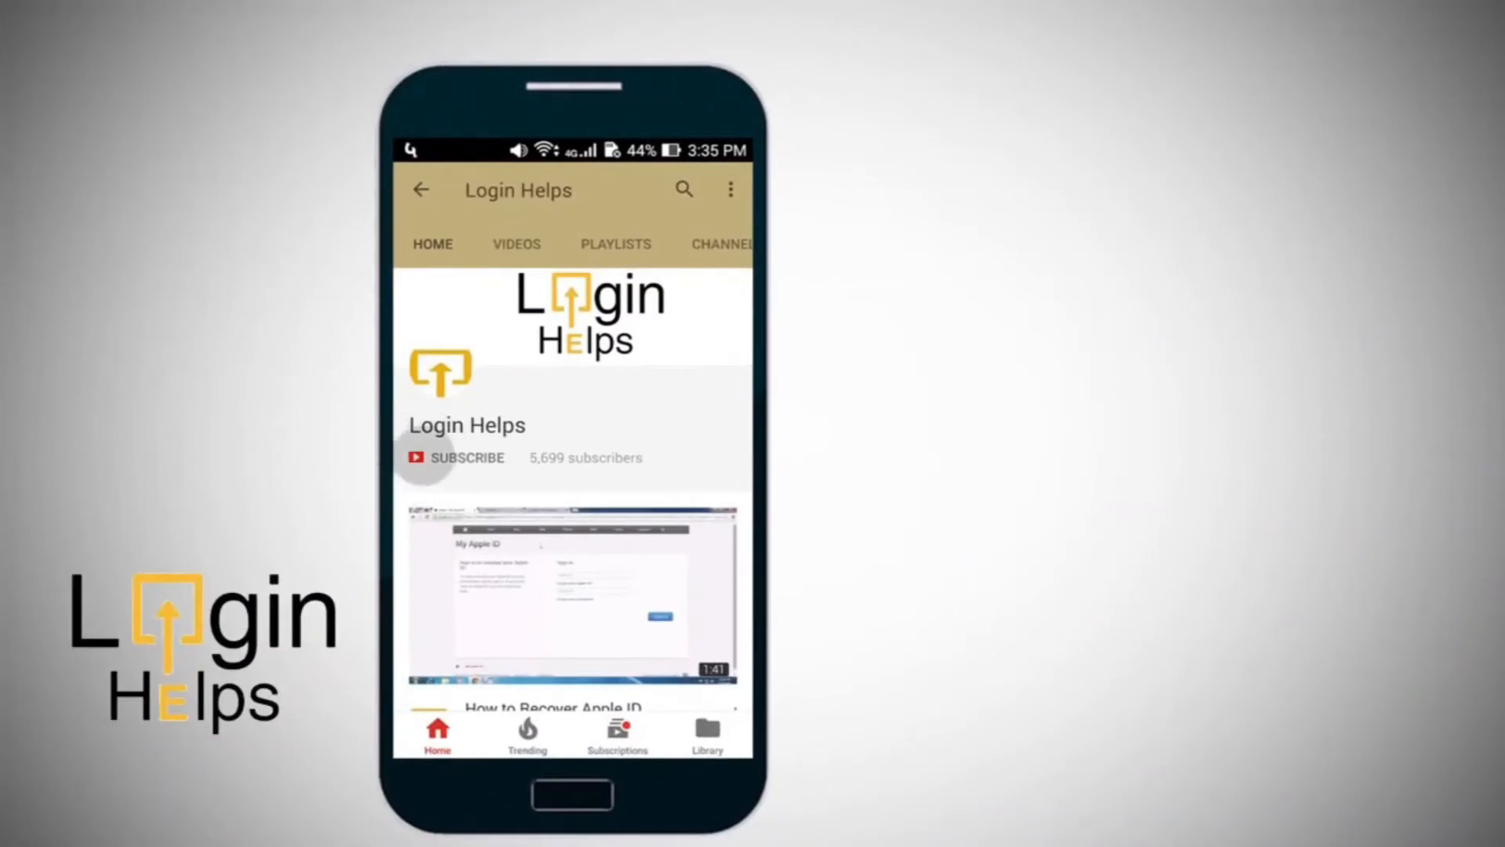
Step: Launch Viber from the last home screen page to reach the chats list
click(467, 456)
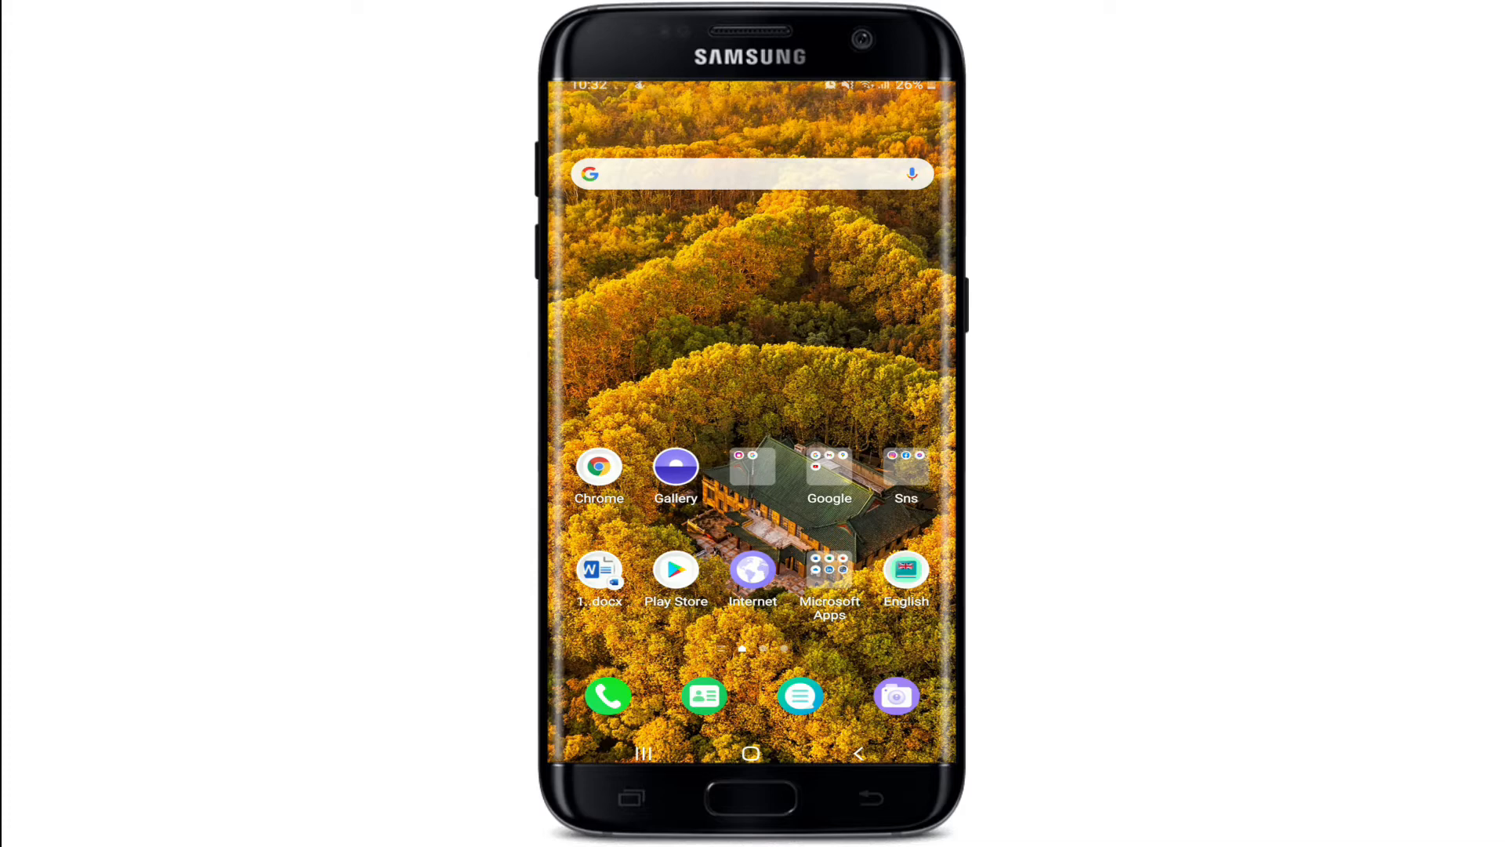
scroll(left, 3)
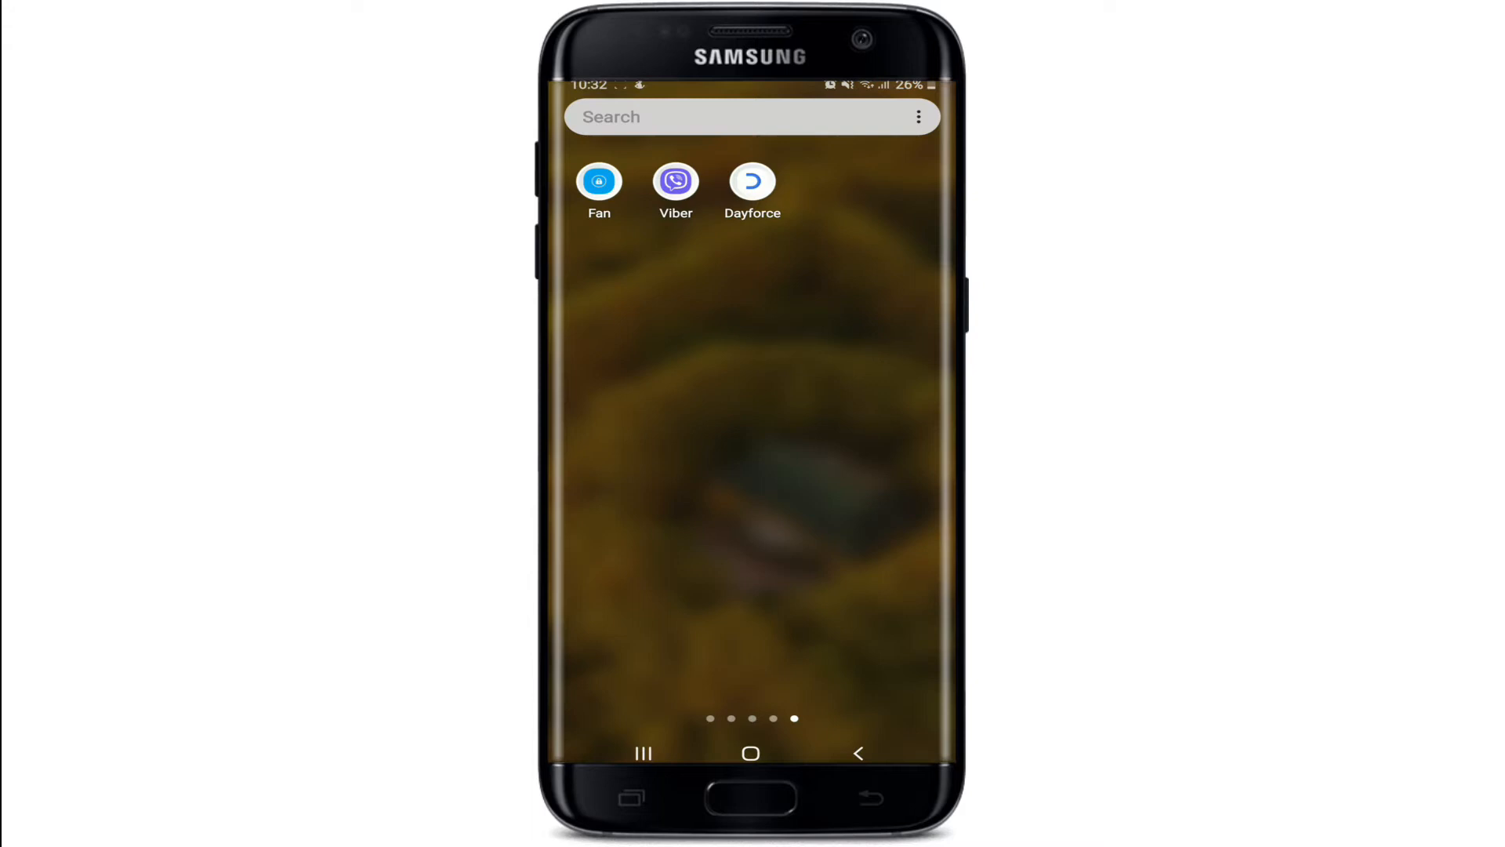
click(676, 180)
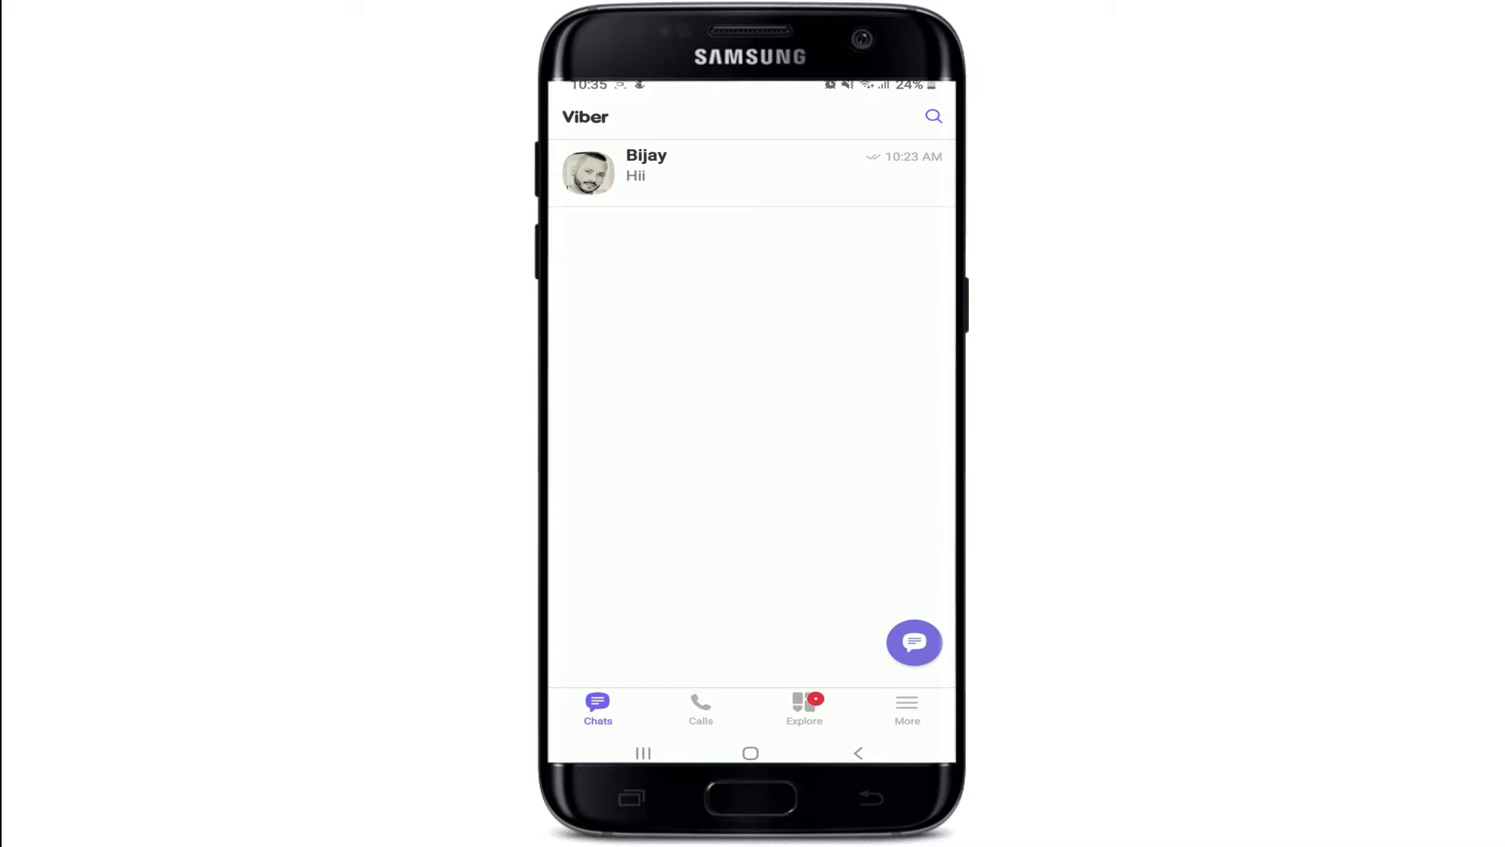
Step: Create a new group chat from three selected contacts, four members total
click(912, 642)
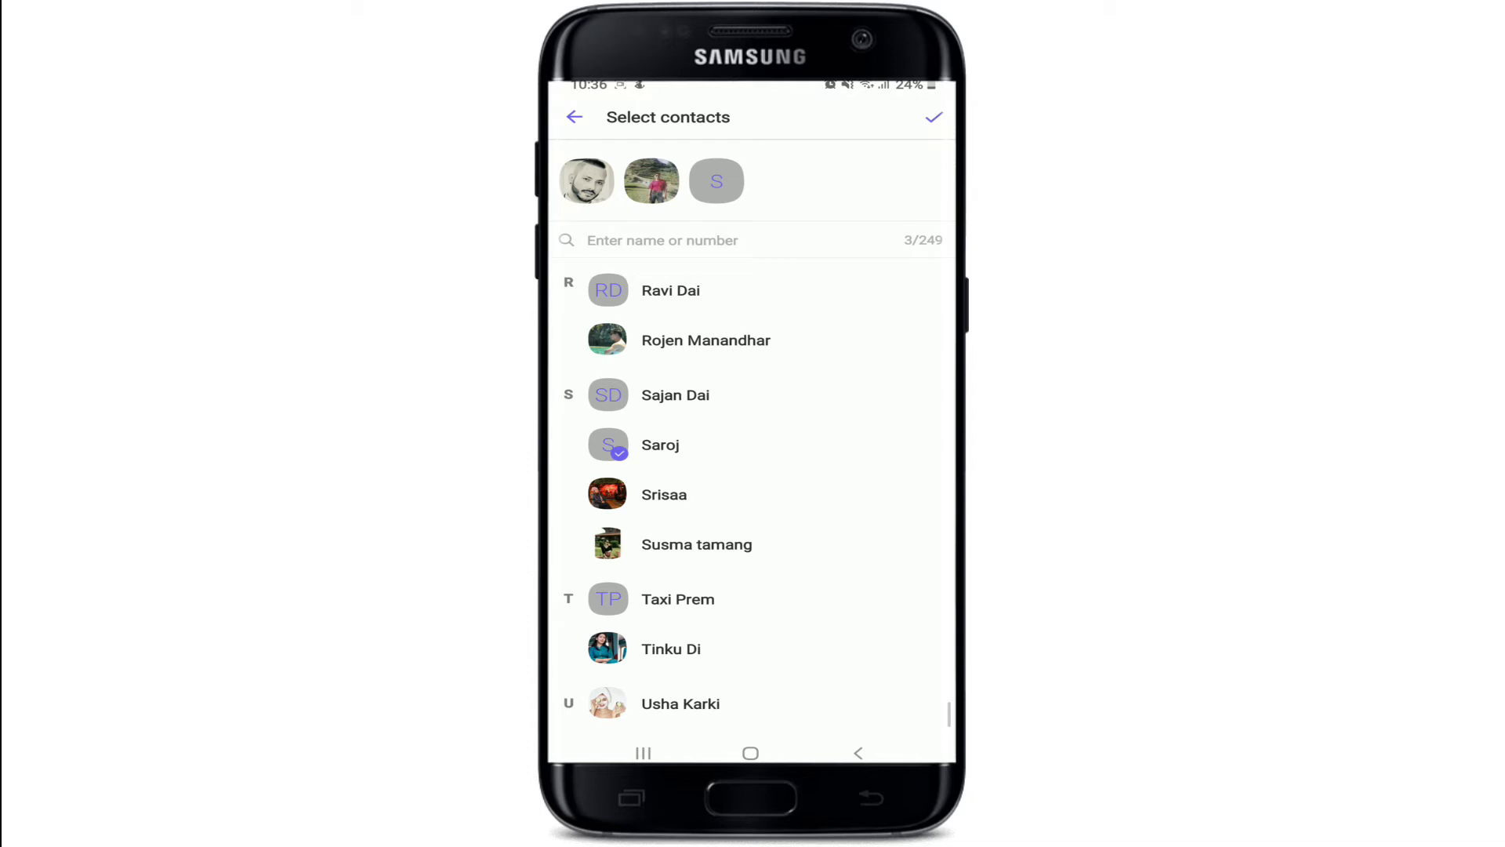
click(931, 116)
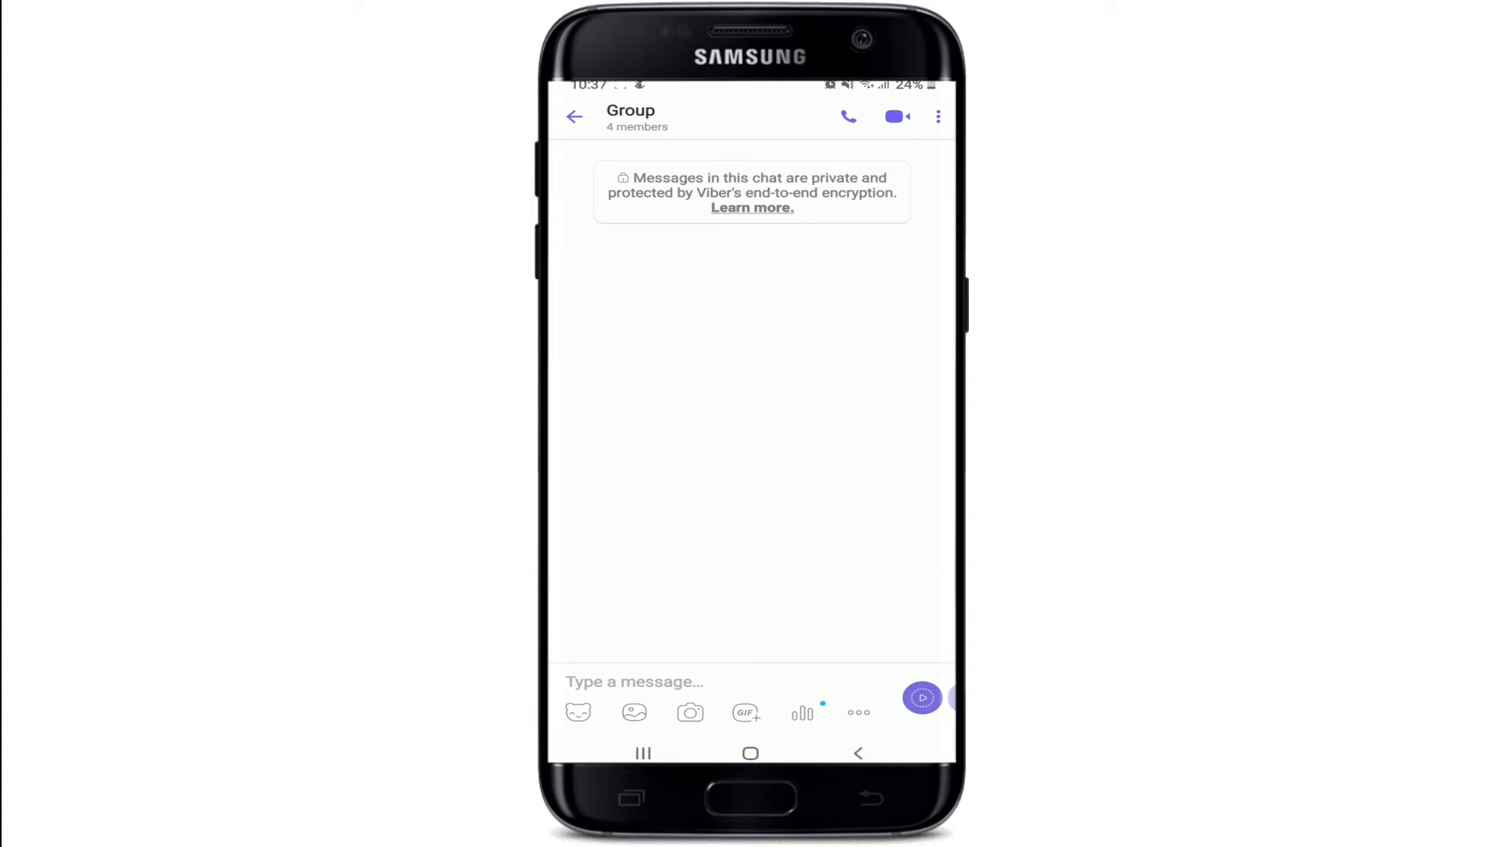
Step: Show the group's Chat info screen listing its four participants
click(937, 116)
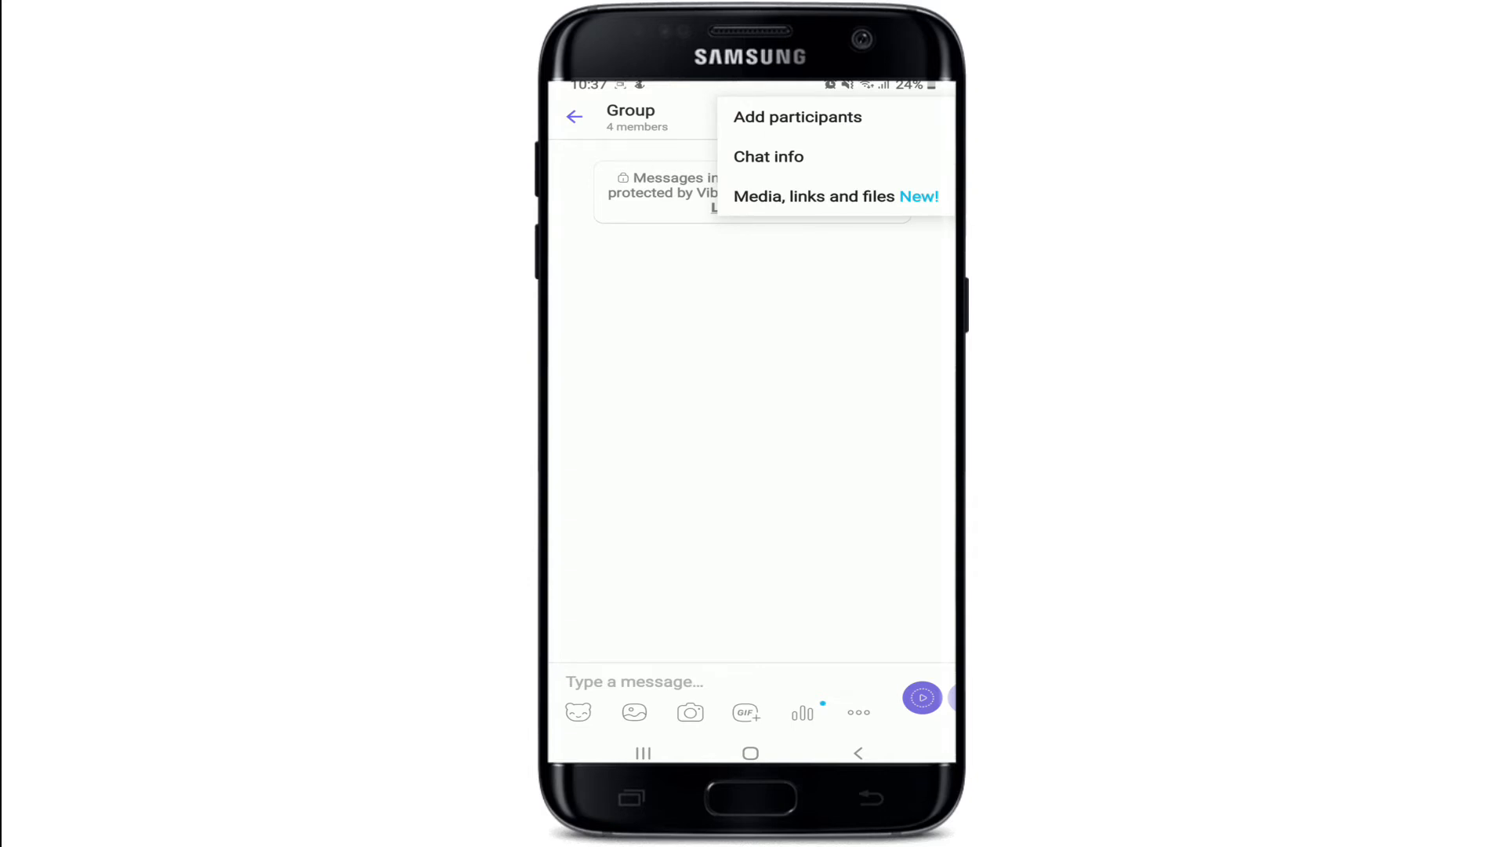
click(768, 156)
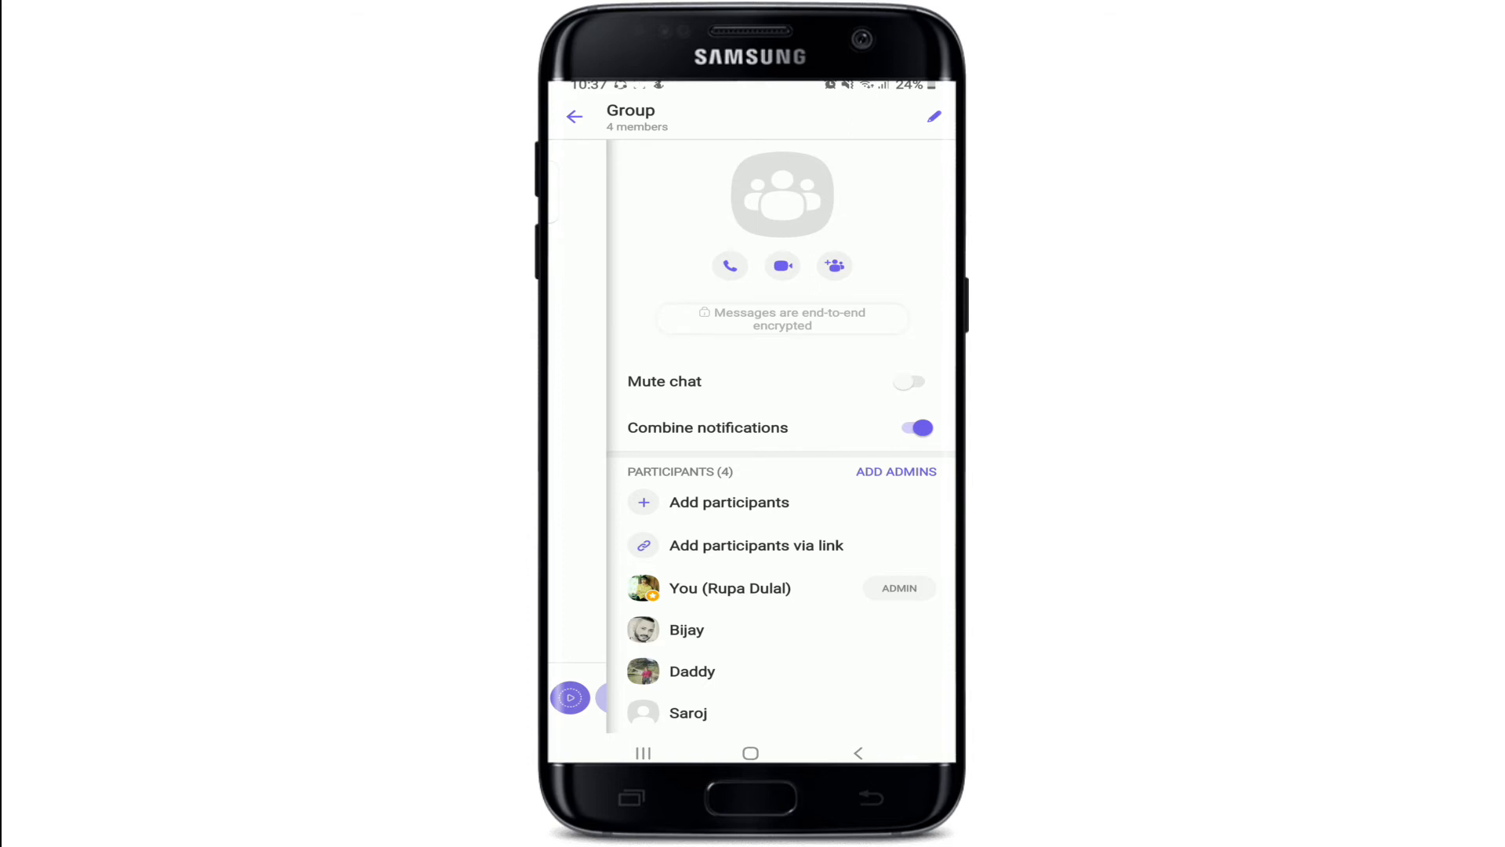
Step: Start renaming the group and enter 'Group a' as the new name
click(931, 116)
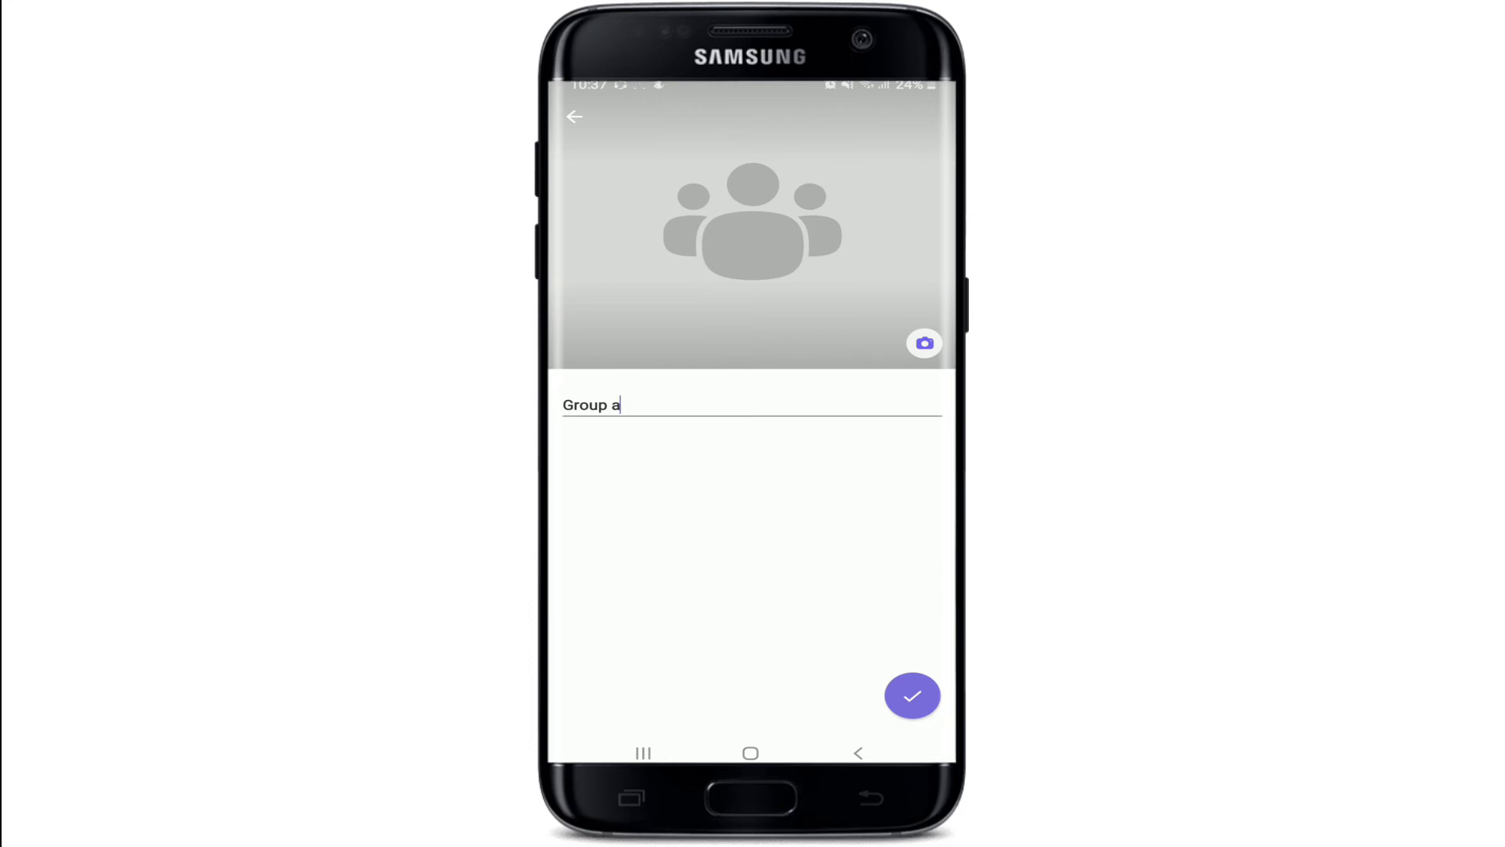
Step: Save the group name 'Group a', returning to the info page with four participants
click(923, 344)
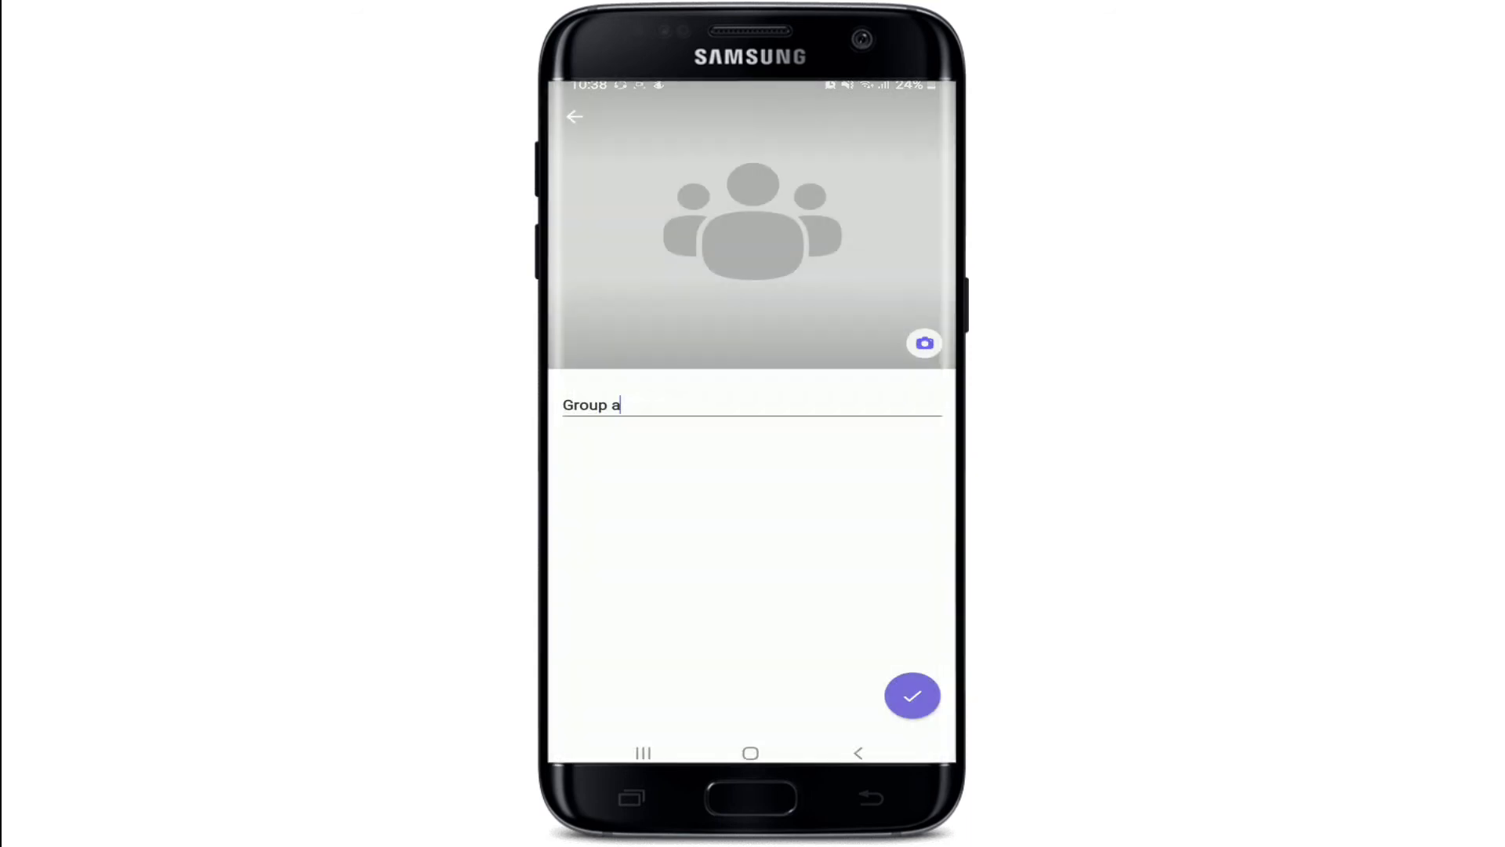
click(911, 695)
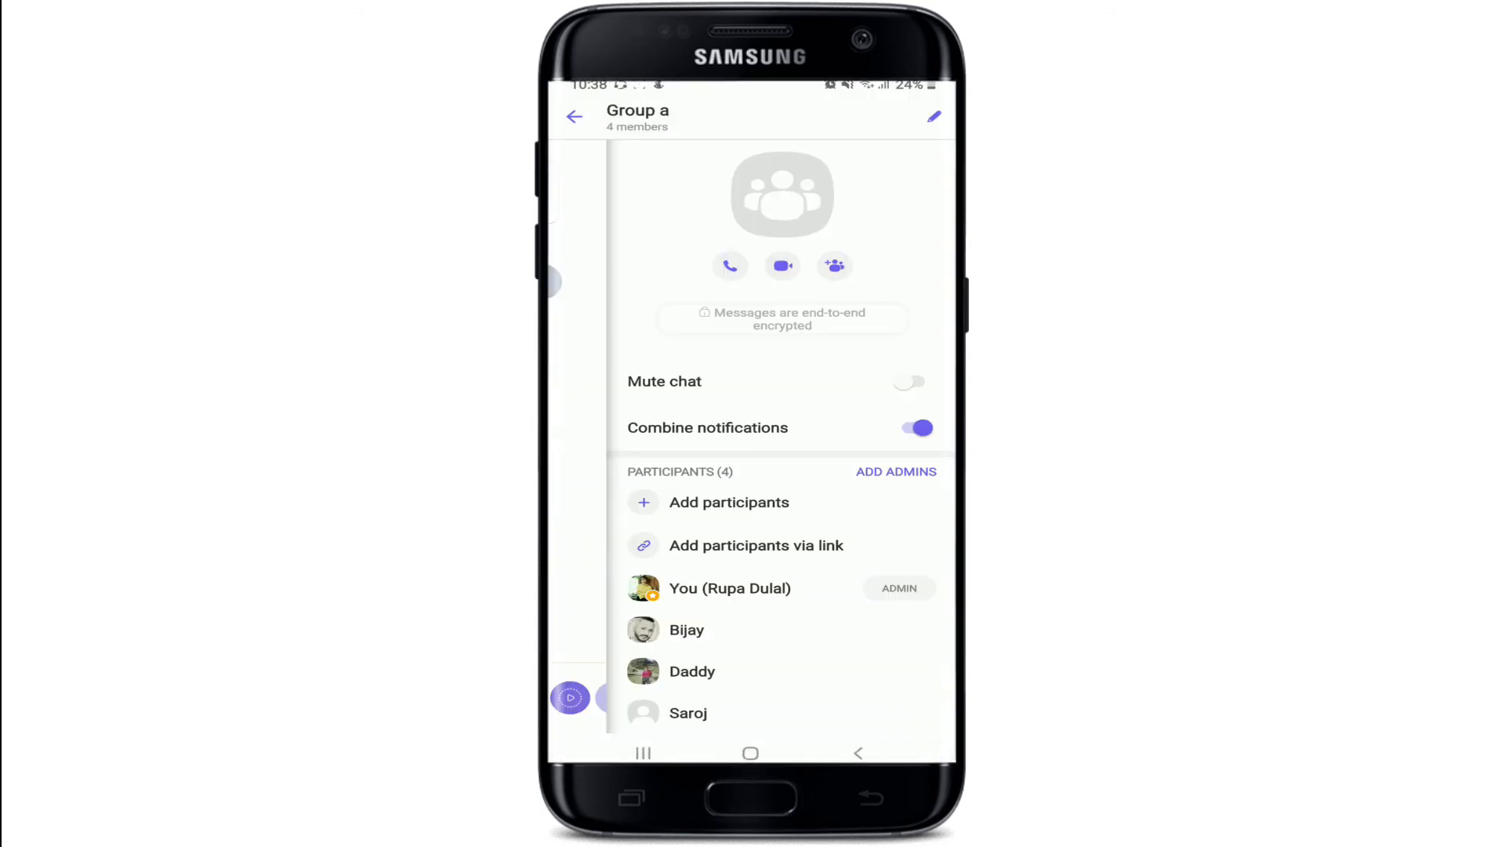